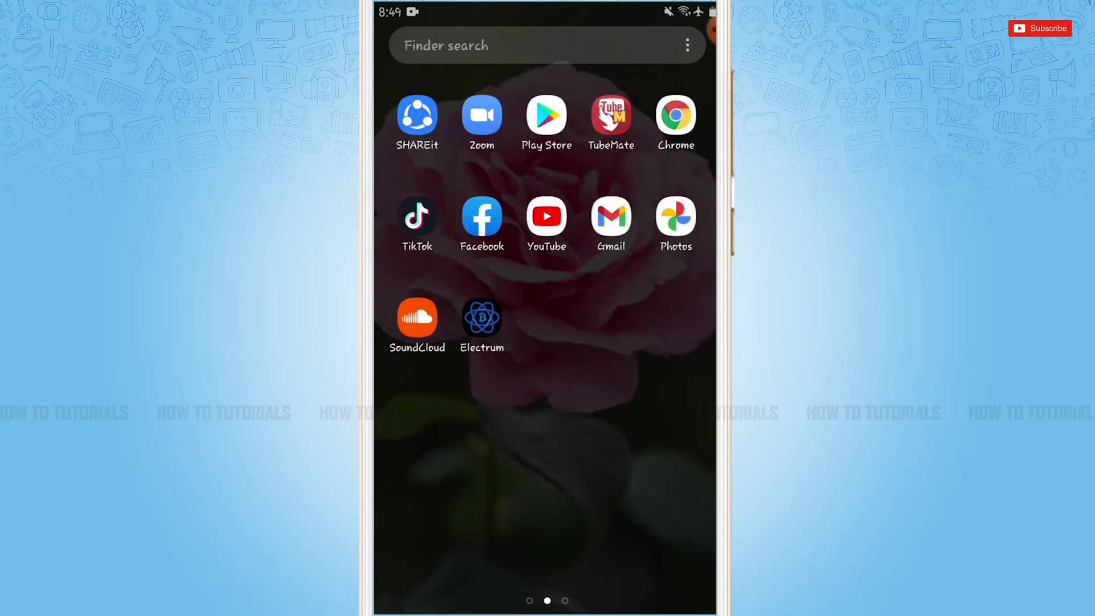
Step: Launch Electrum from the home screen and start creating default_wallet
click(481, 317)
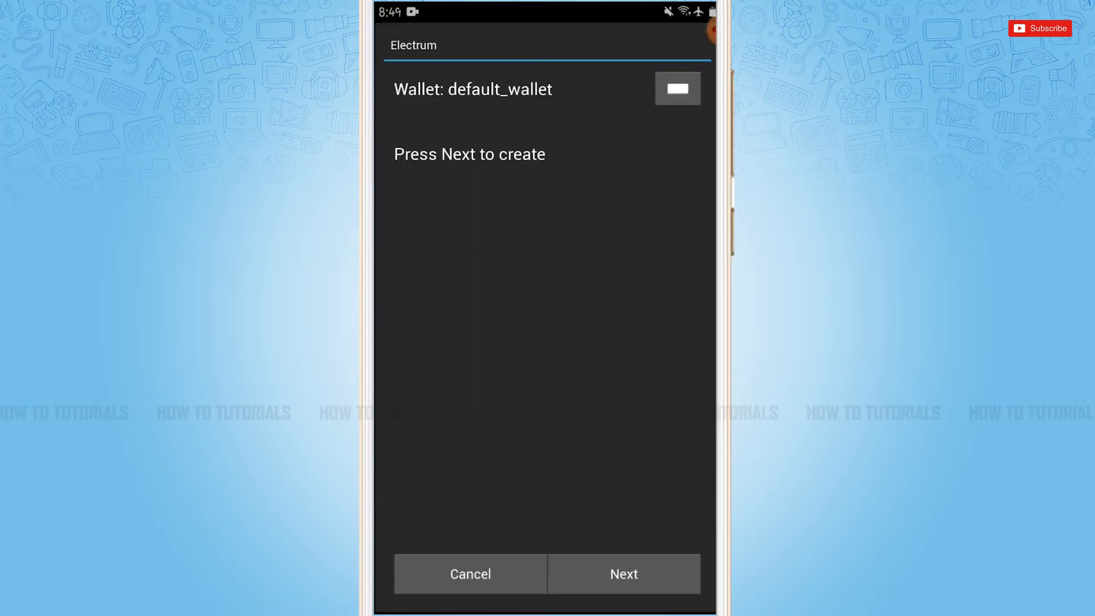
click(624, 573)
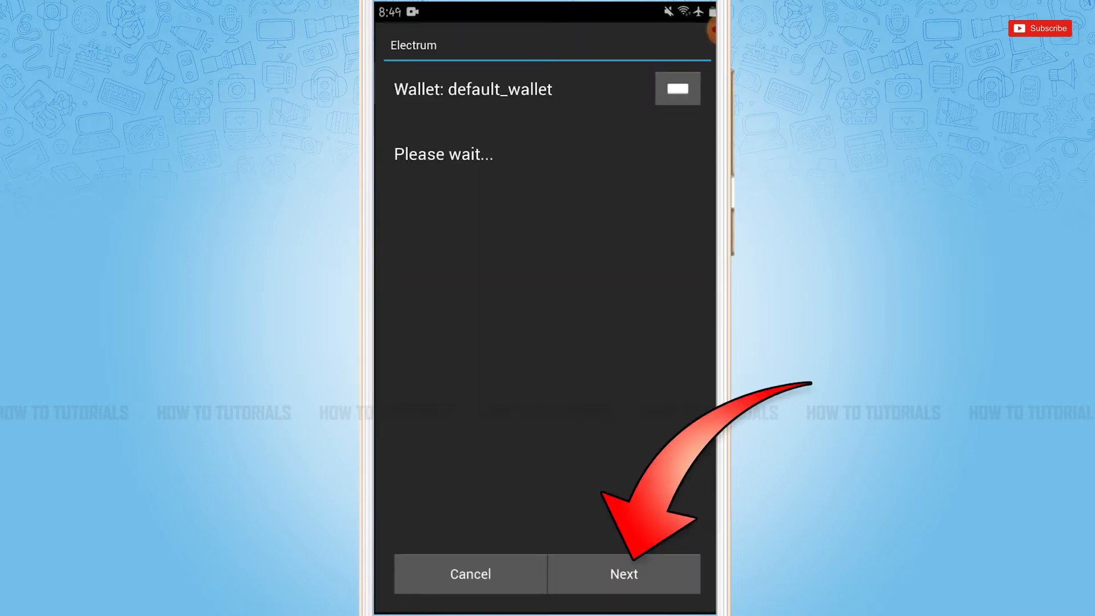
Step: Choose Standard wallet as the type for the new wallet
click(624, 573)
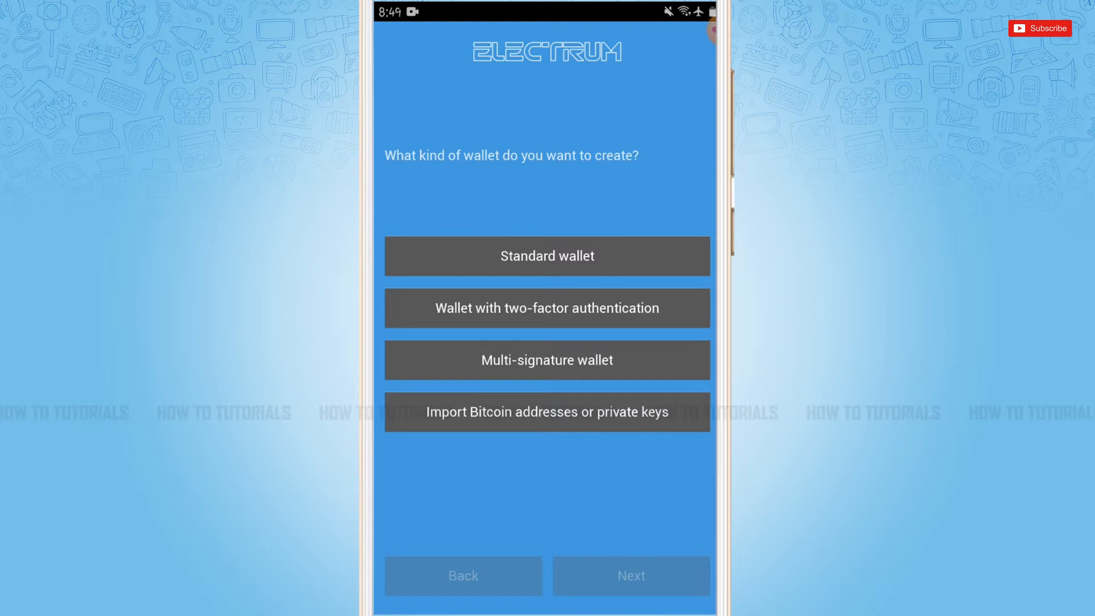
click(547, 256)
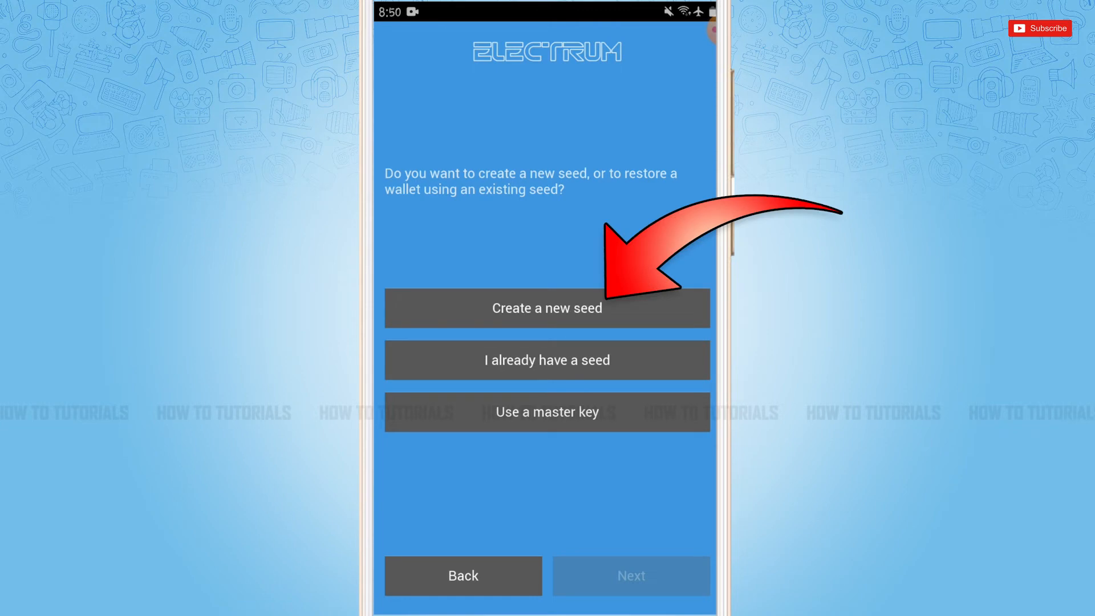
Step: Create a new seed, note the twelve-word phrase, and continue past it
click(546, 308)
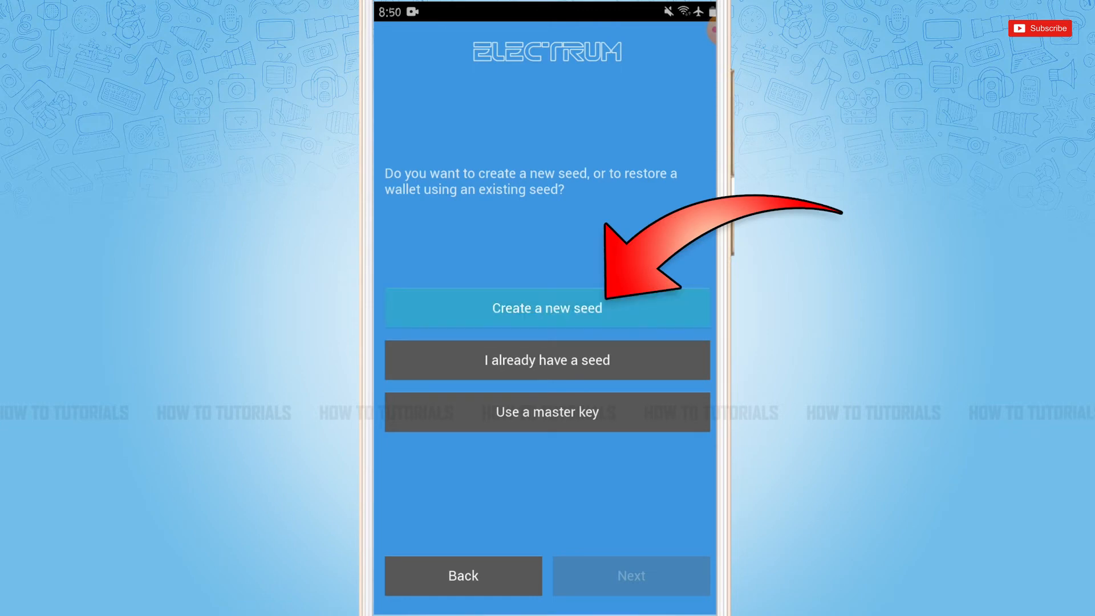
click(548, 308)
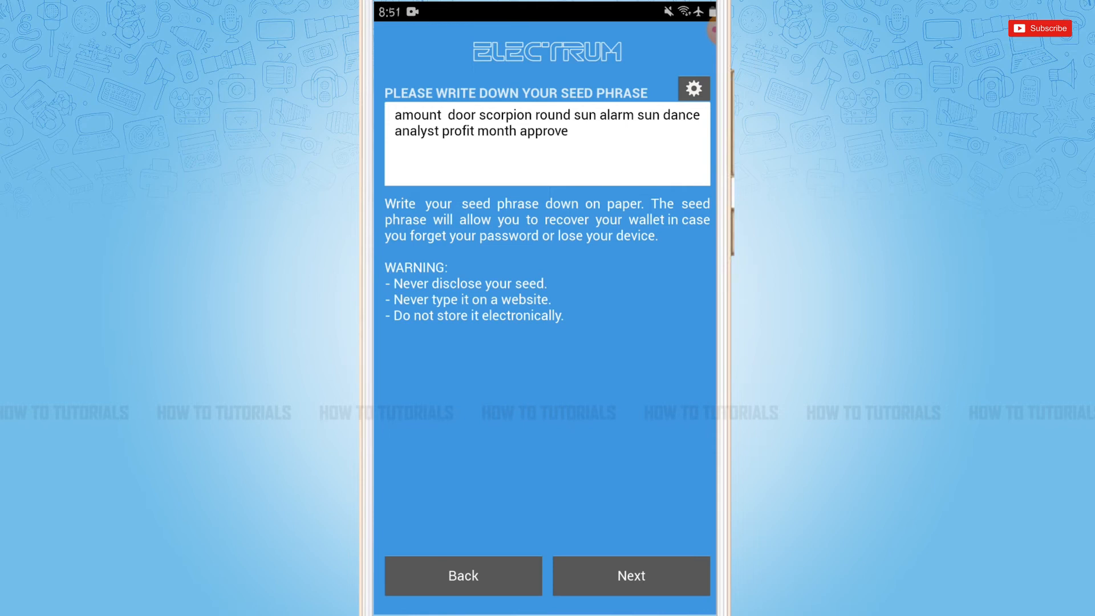
click(631, 575)
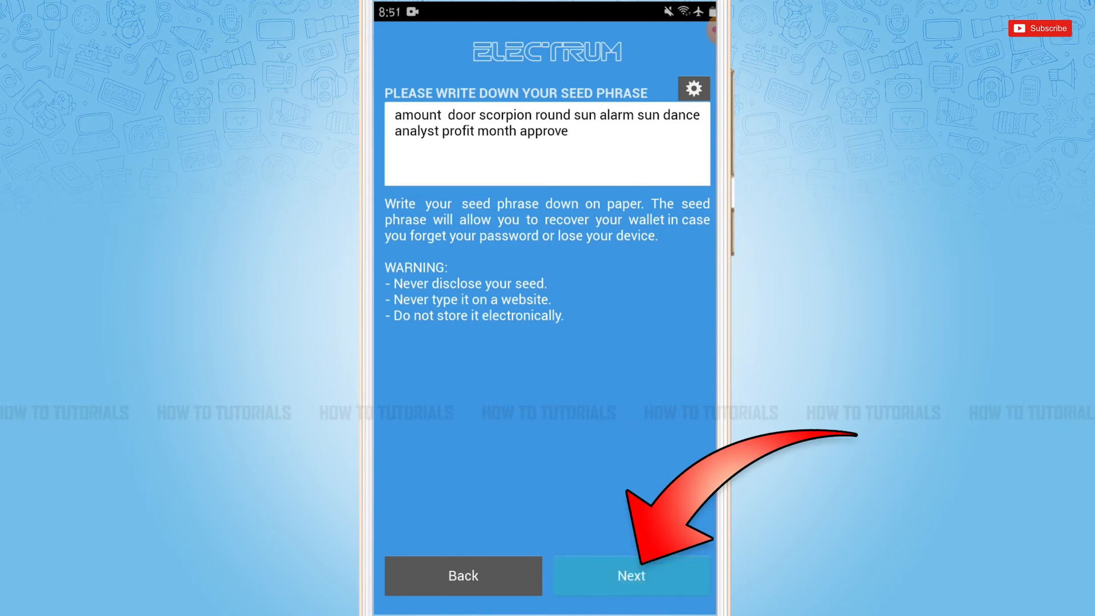
Step: Re-enter the generated seed phrase and confirm it
click(633, 575)
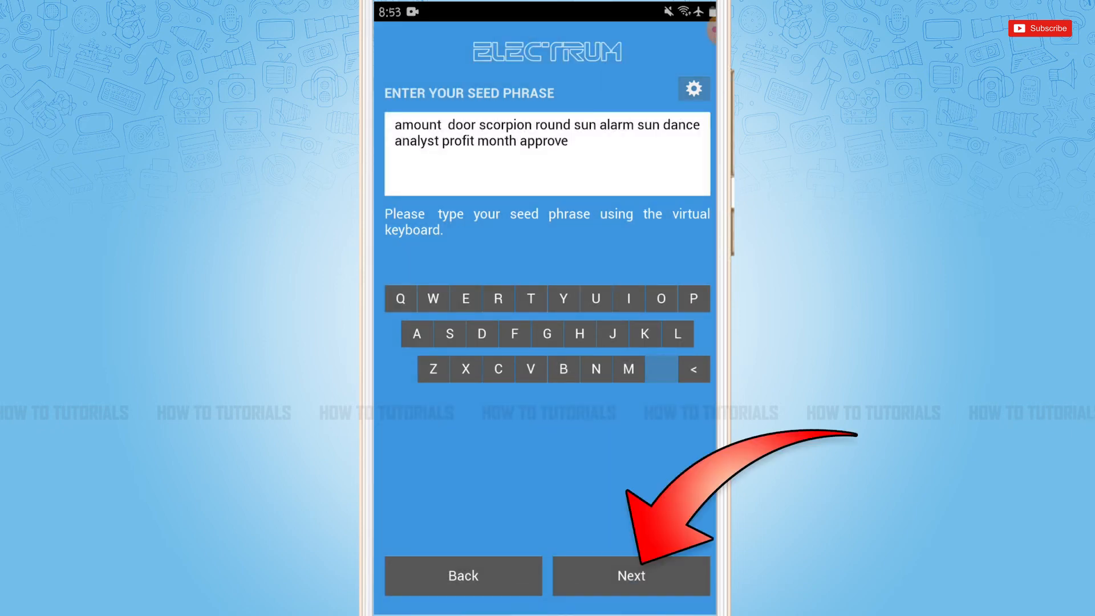
click(632, 575)
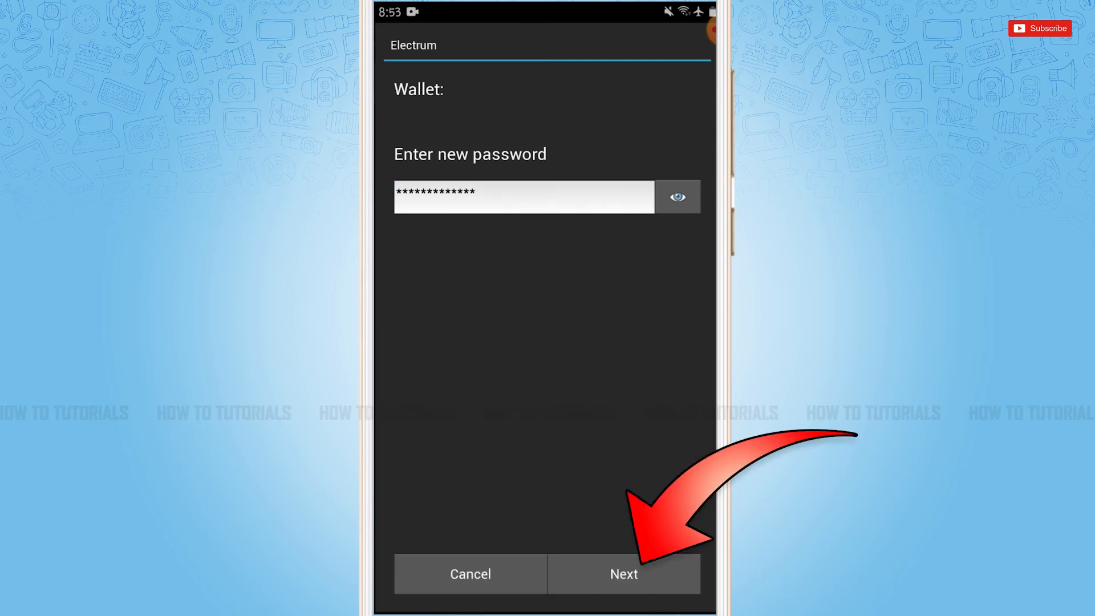
Step: Set and confirm the wallet password, landing on default_wallet History at 0 mBTC
click(623, 574)
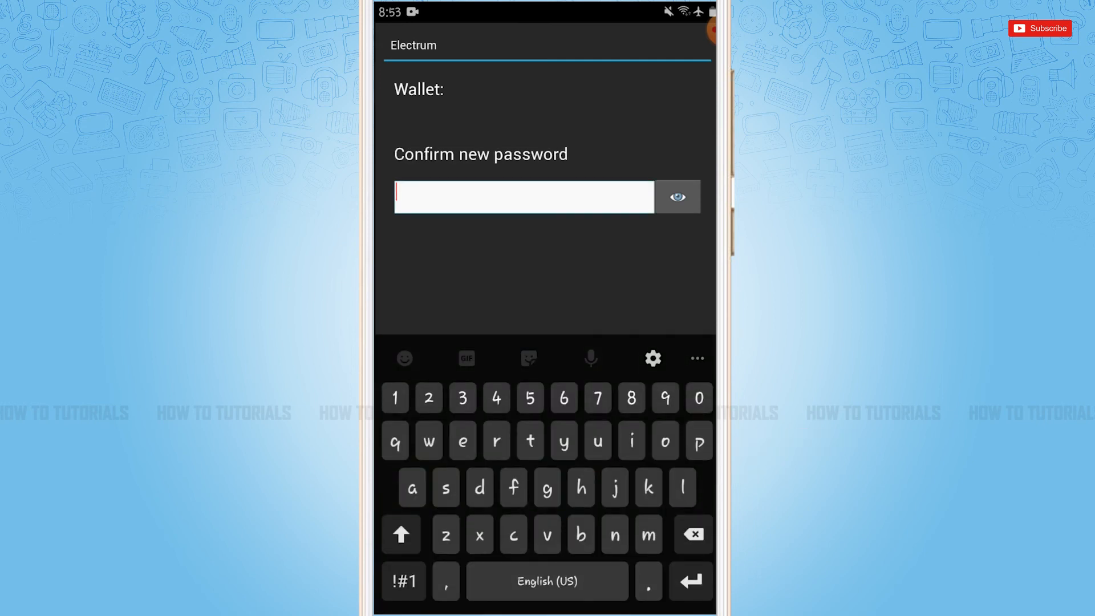
click(547, 488)
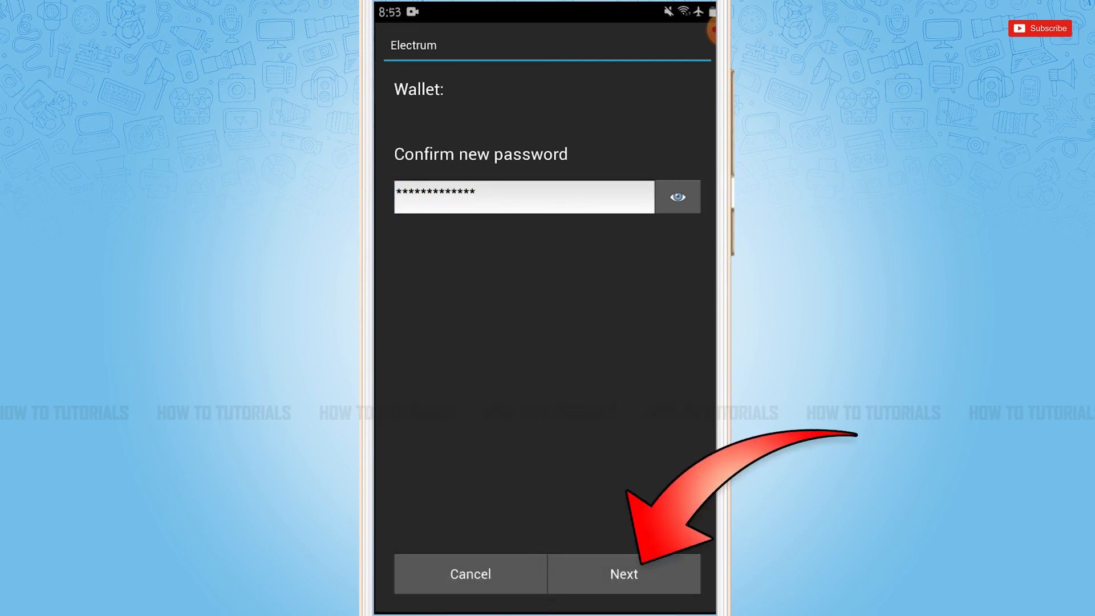
click(623, 574)
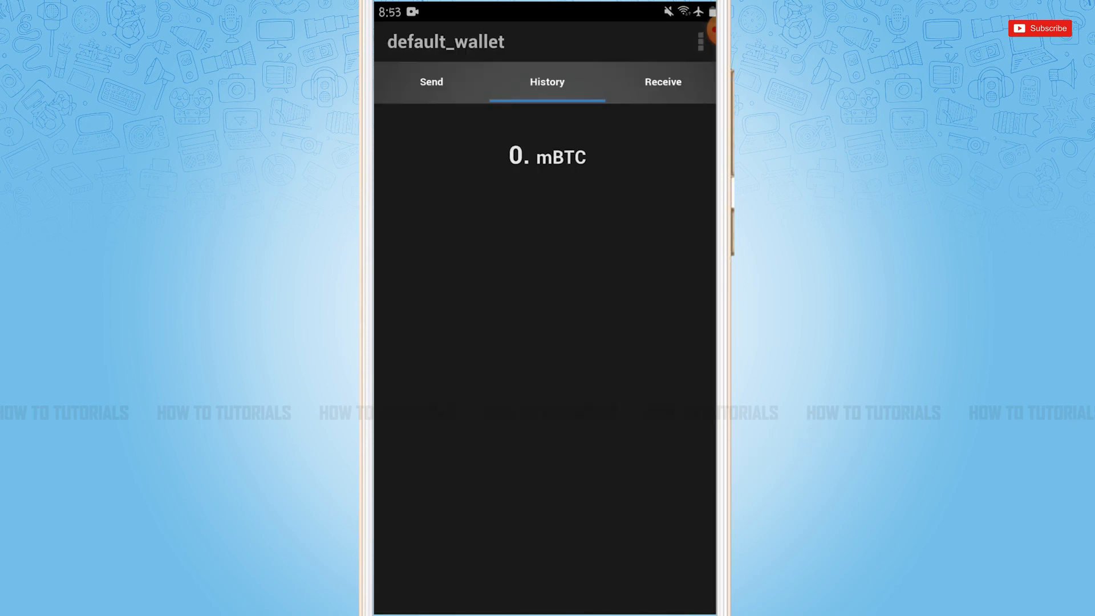